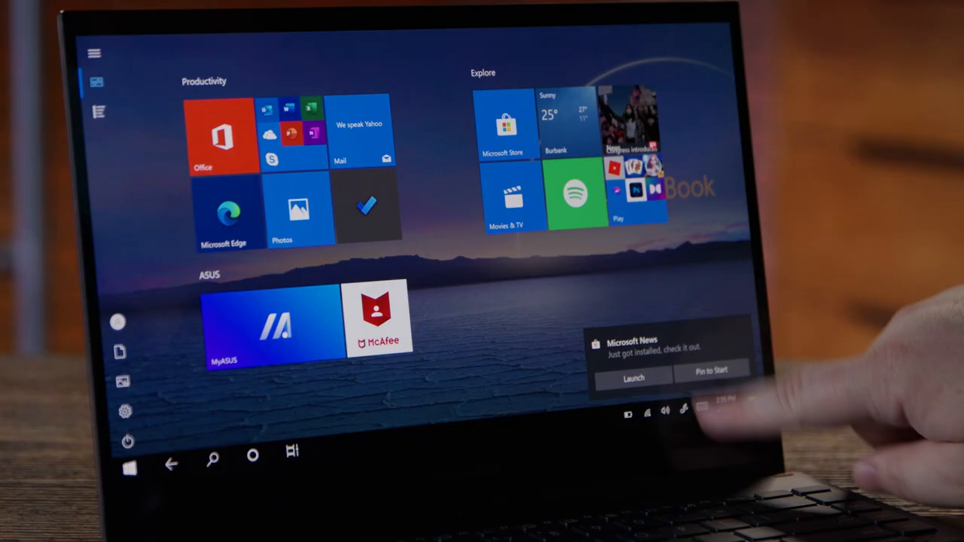
- Launch Microsoft News from its just-installed notification so its splash screen appears
left_click(633, 377)
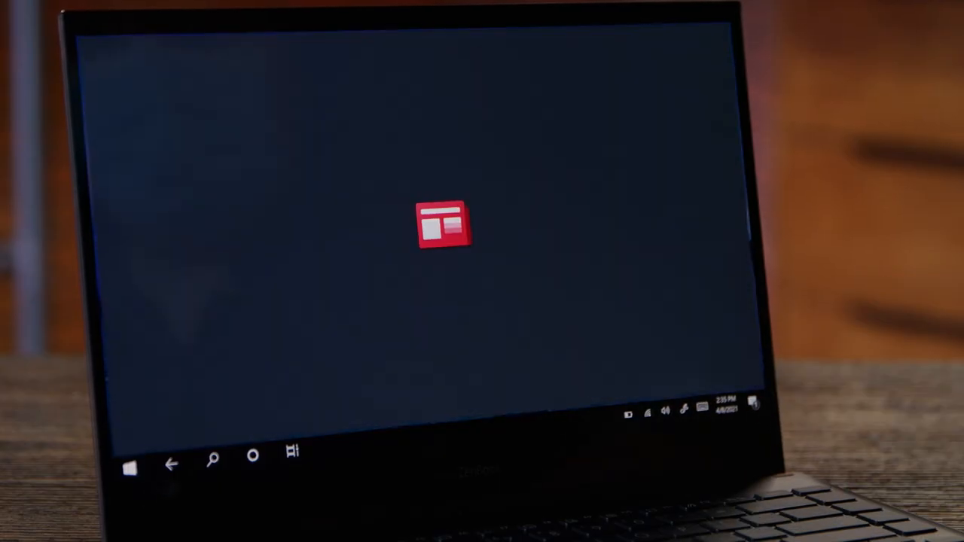